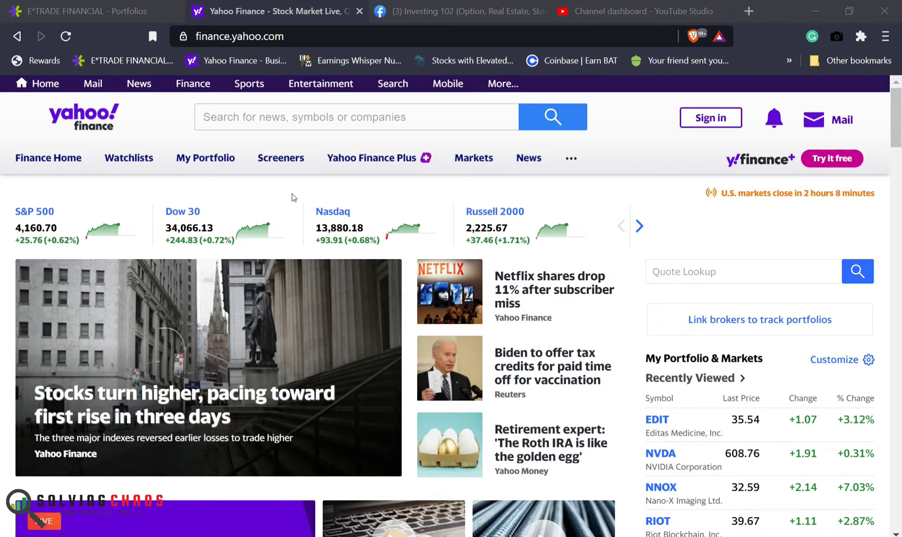
Show Editas Medicine (EDIT) from Recently Viewed with its chart set to the 1M range.
click(459, 11)
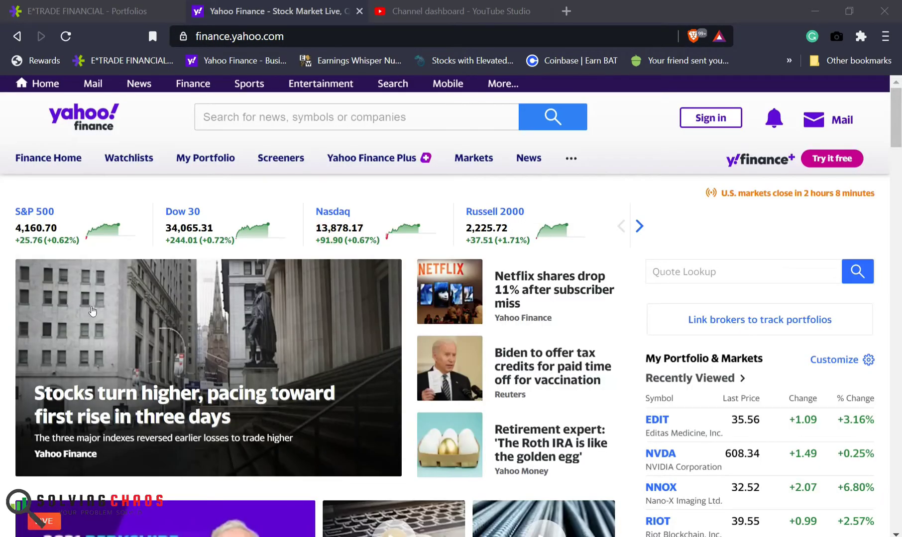
mouse_move(142, 472)
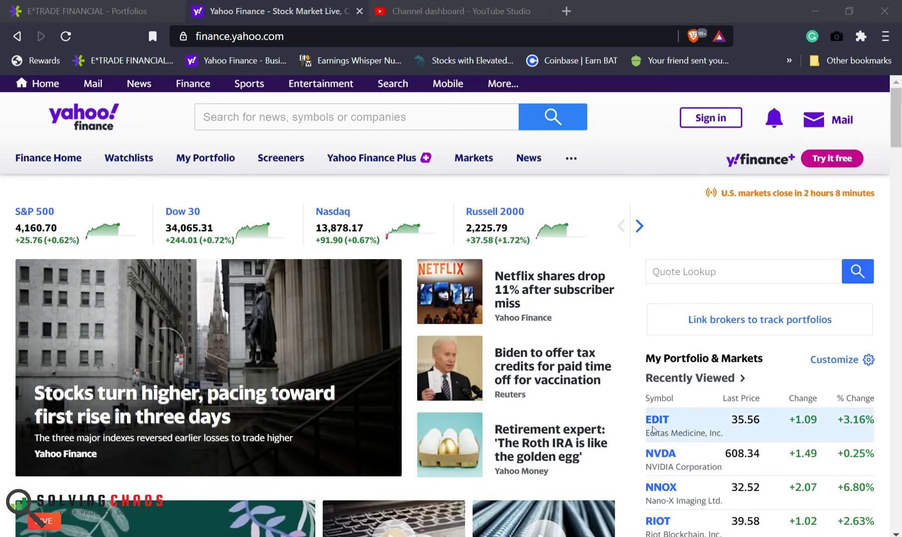
click(656, 420)
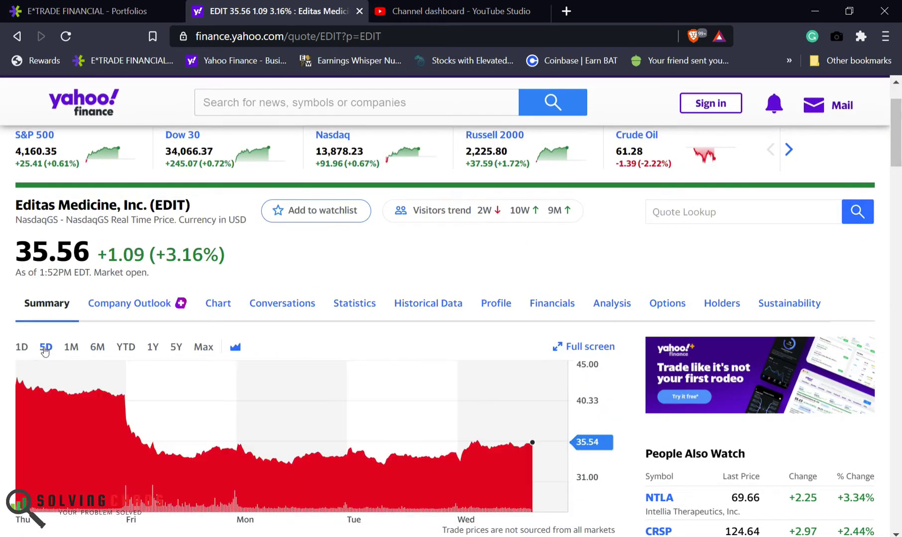
mouse_move(106, 393)
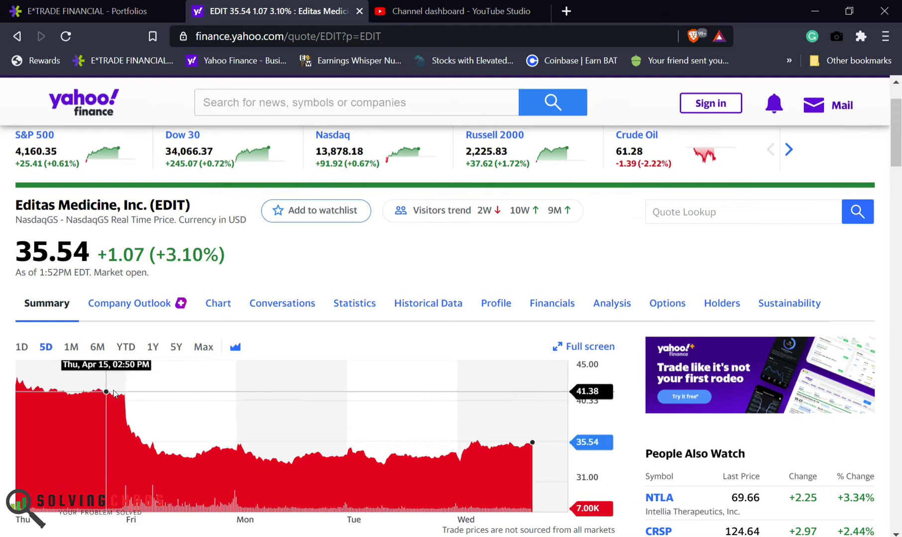
mouse_move(109, 391)
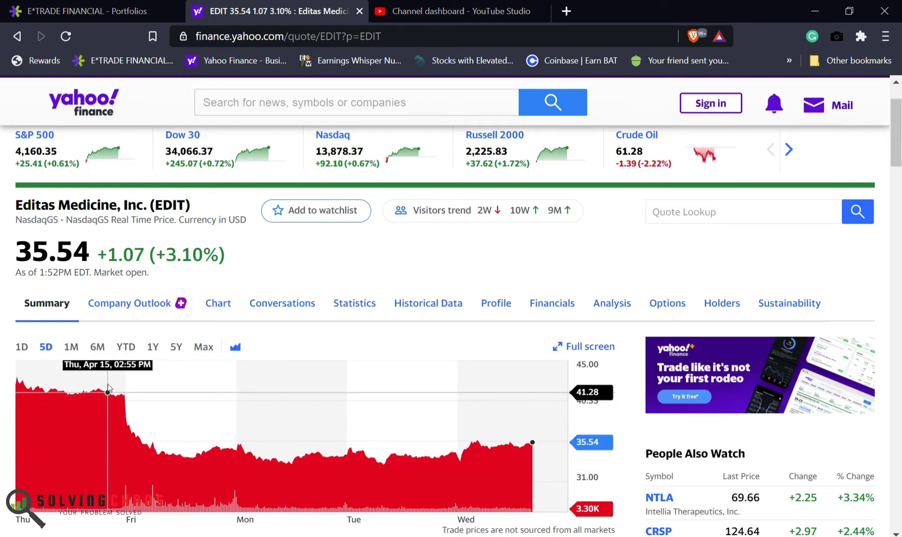
click(71, 346)
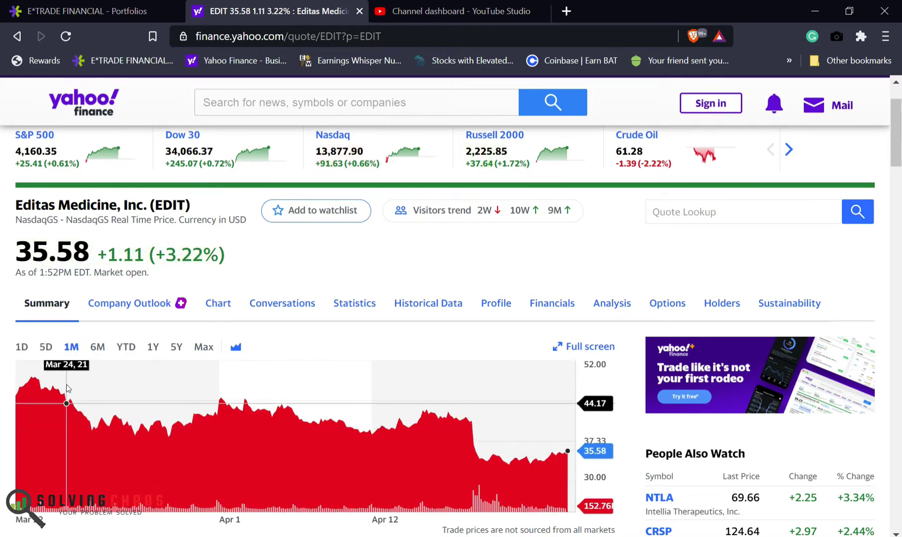
mouse_move(132, 217)
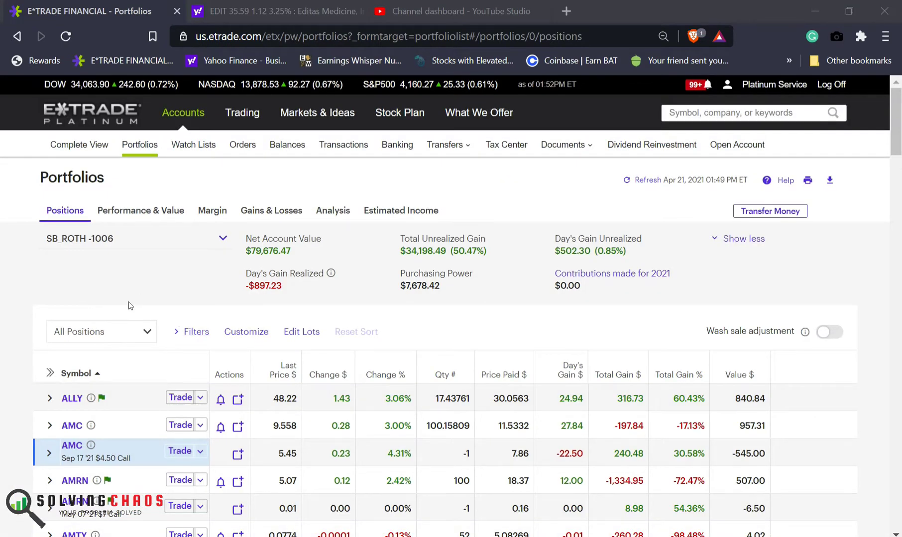
Scroll the positions list down to the EDIT holding of one share bought at 24.18 on 11/21/2019.
scroll(down, 3)
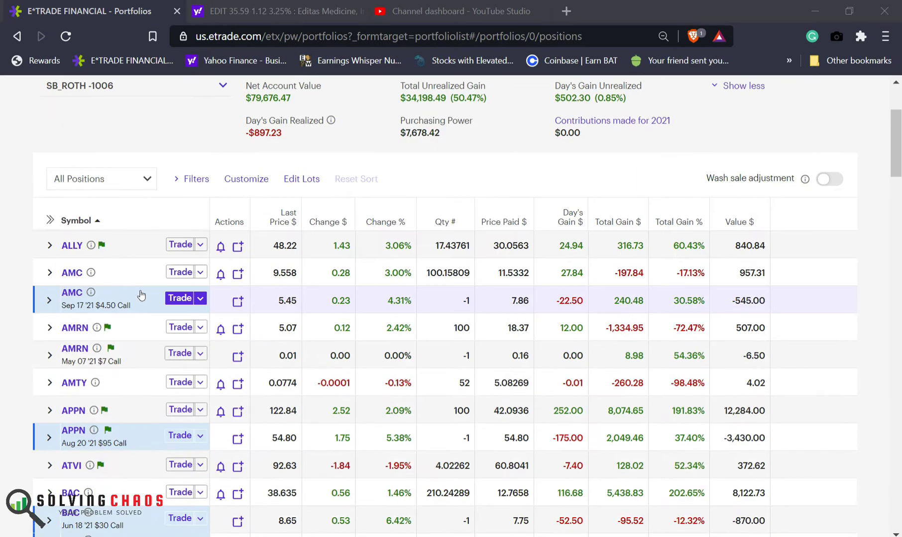
scroll(down, 3)
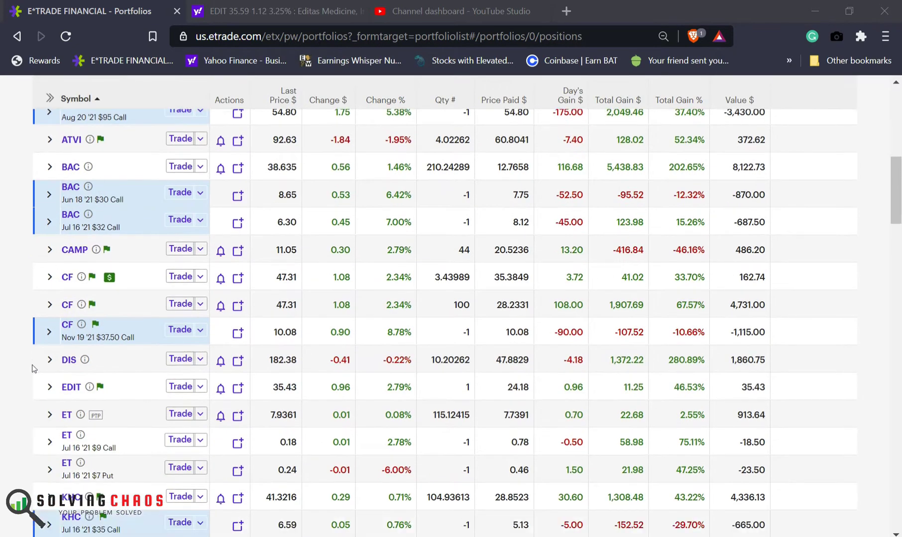
scroll(down, 3)
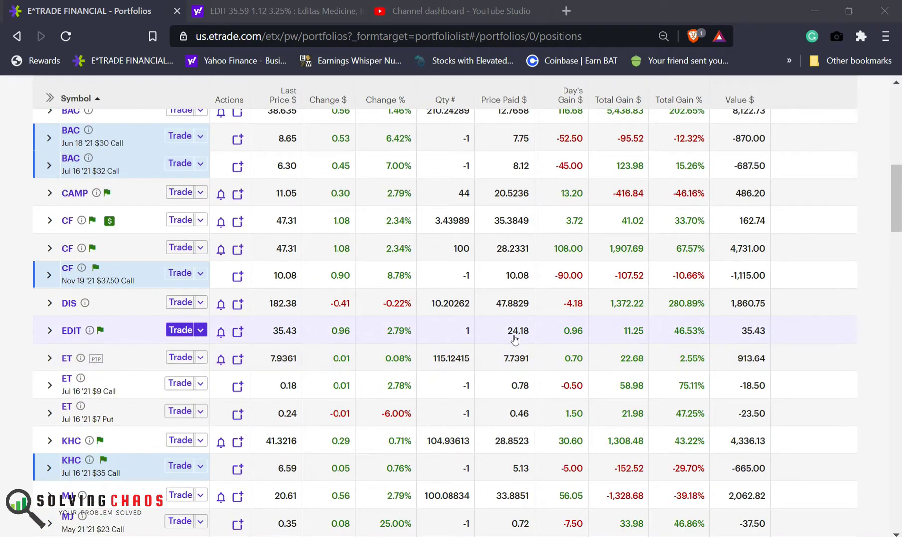
mouse_move(515, 330)
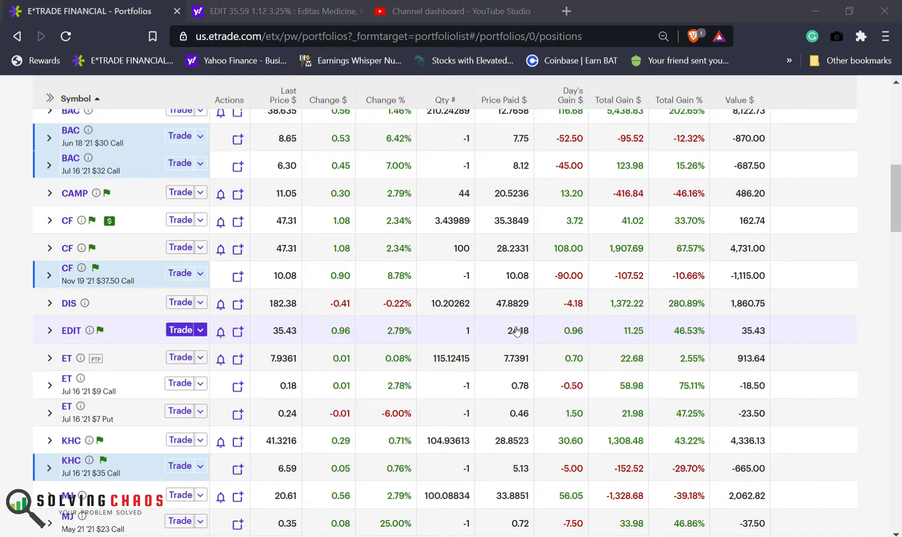
mouse_move(245, 332)
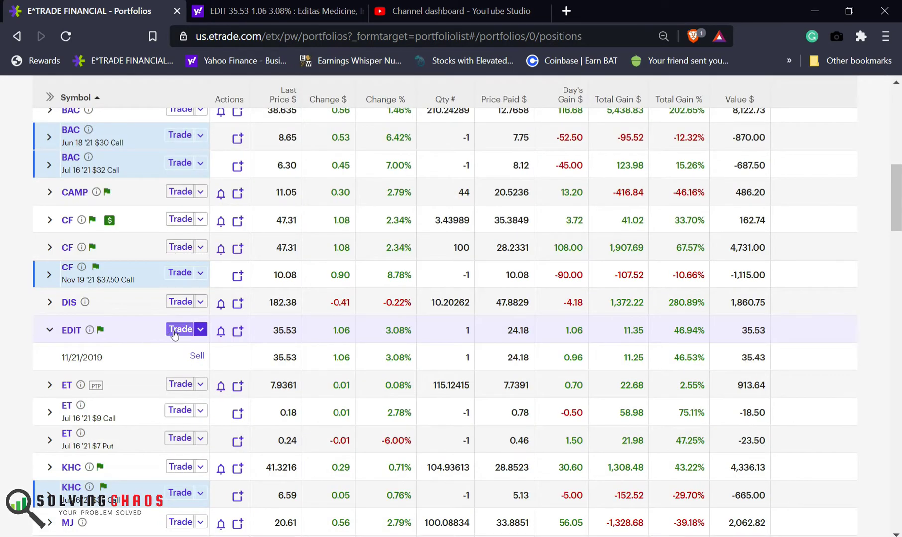
Fill in a buy order for 100 EDIT shares at market, good for day, estimated cost $3,553.
click(181, 330)
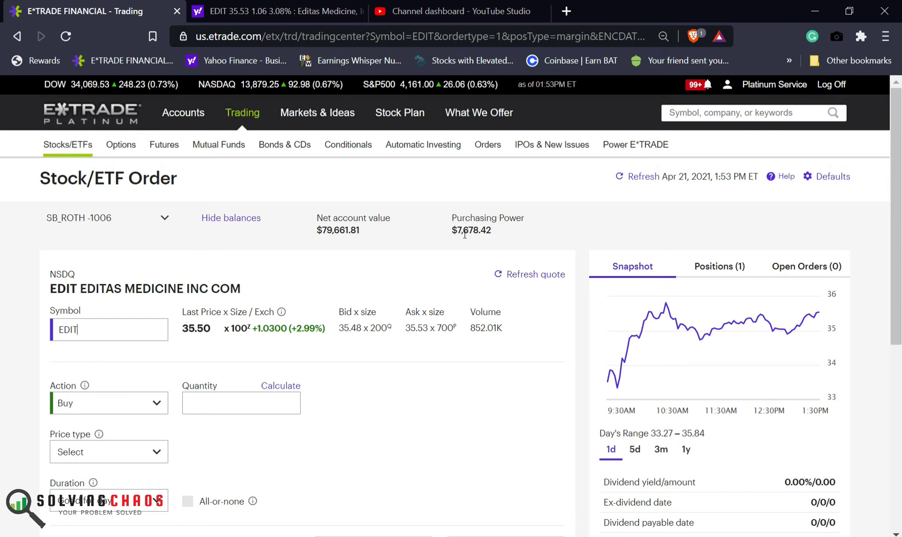
mouse_move(111, 392)
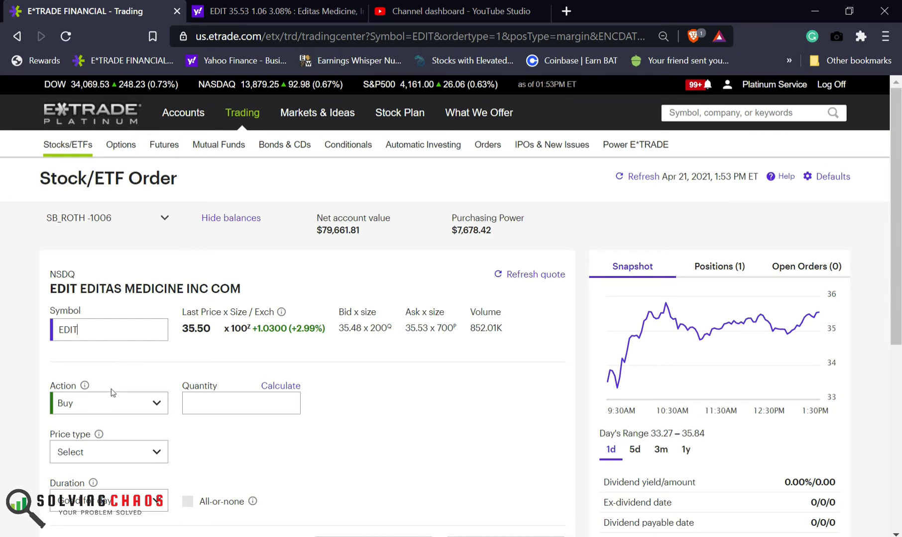
click(241, 403)
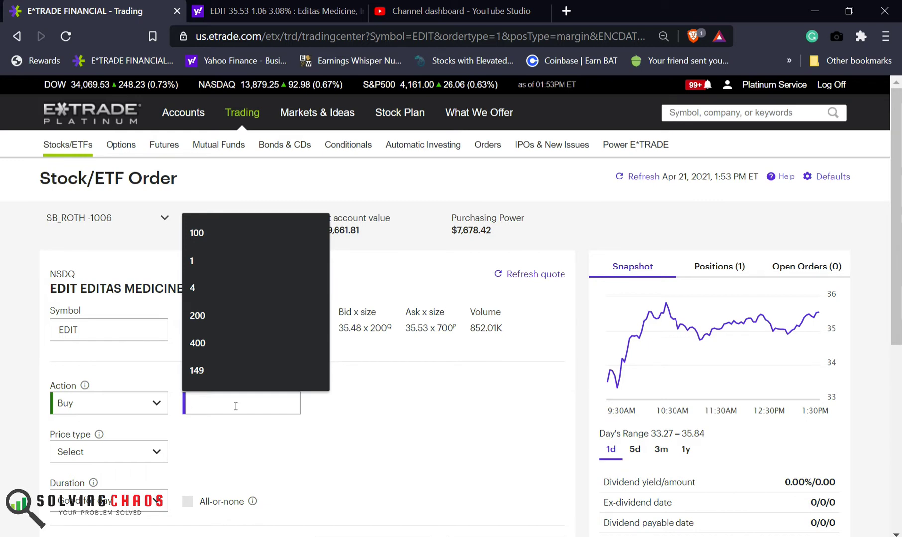
click(197, 233)
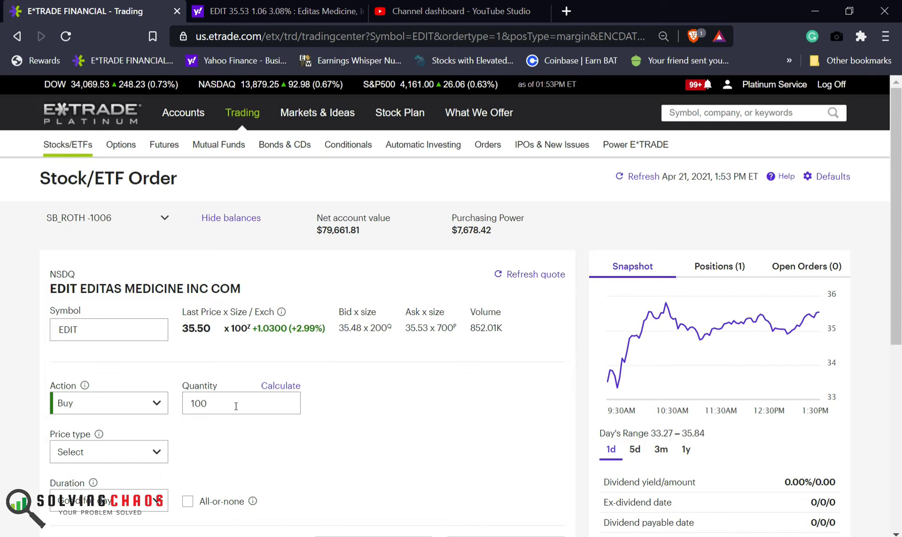
click(108, 452)
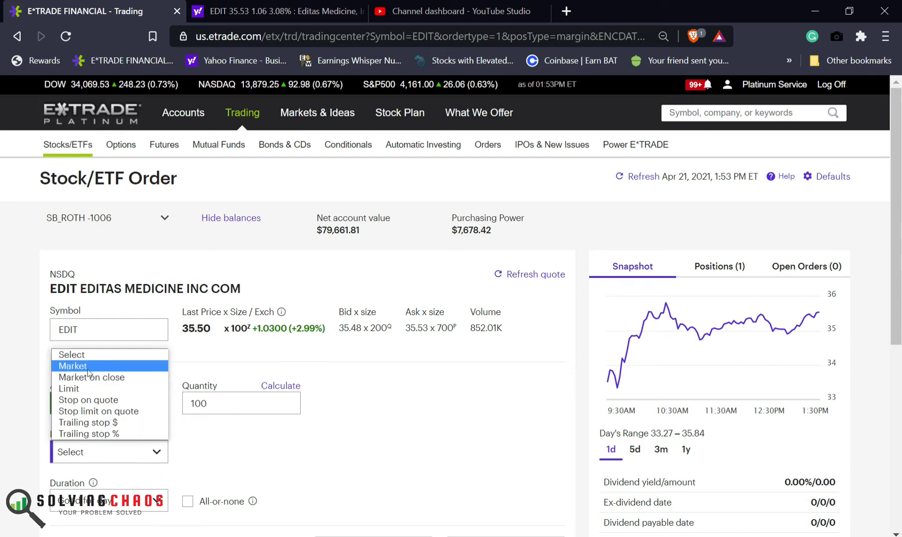
click(73, 366)
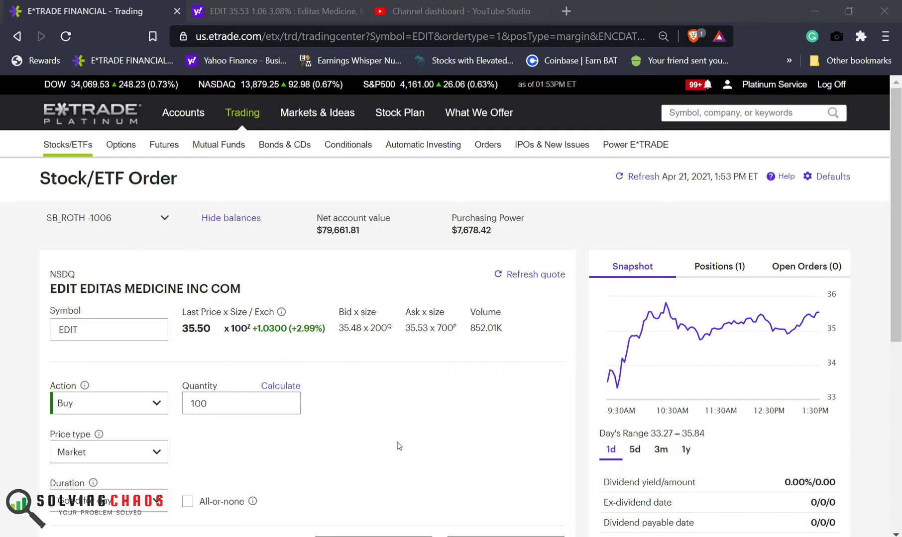
mouse_move(413, 487)
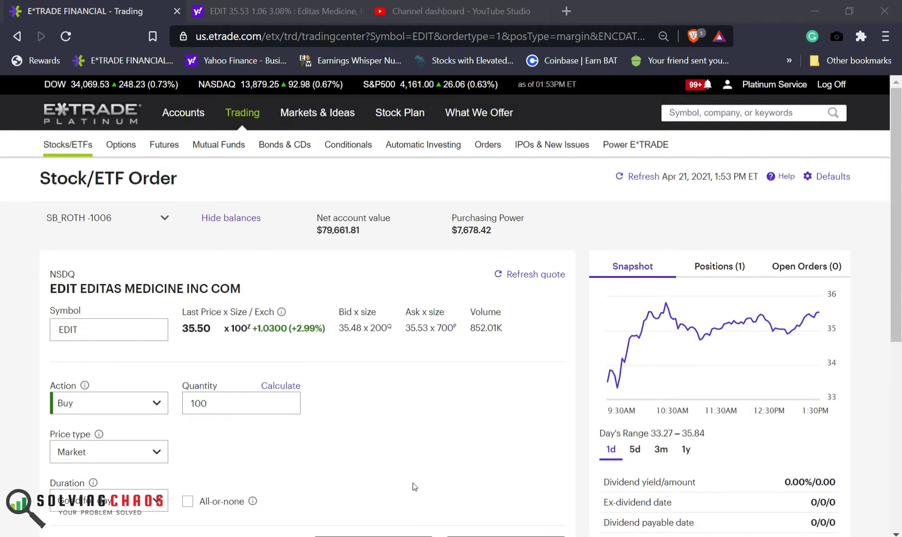
scroll(down, 3)
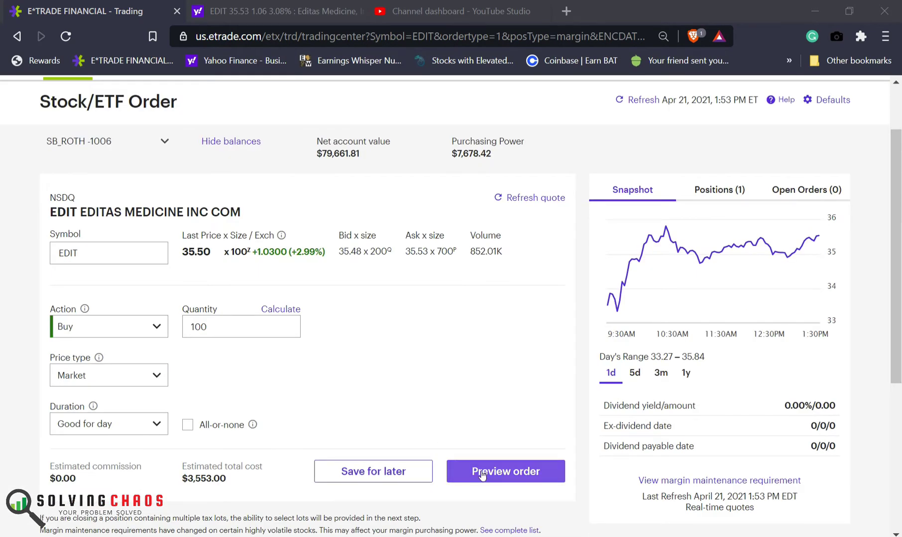
Preview and place the 100-share EDIT market buy, then start another trade.
click(504, 472)
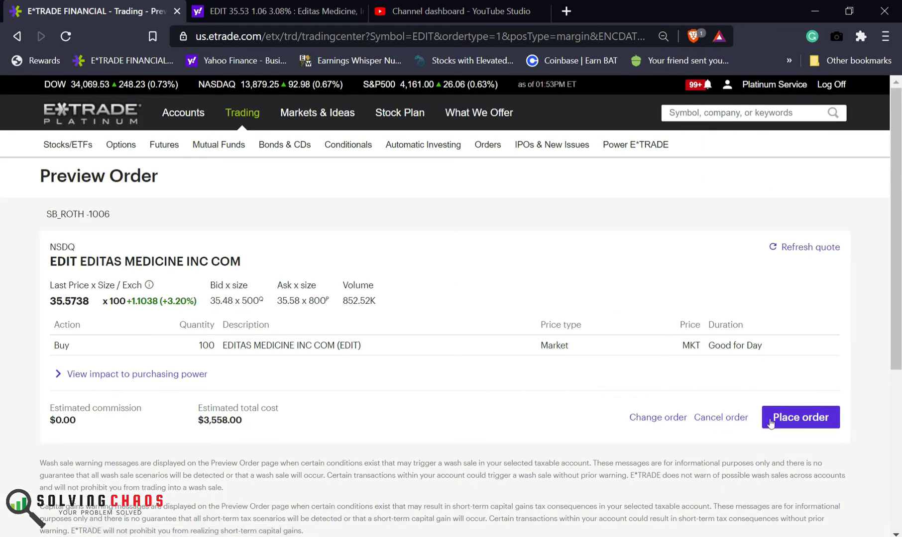
click(799, 417)
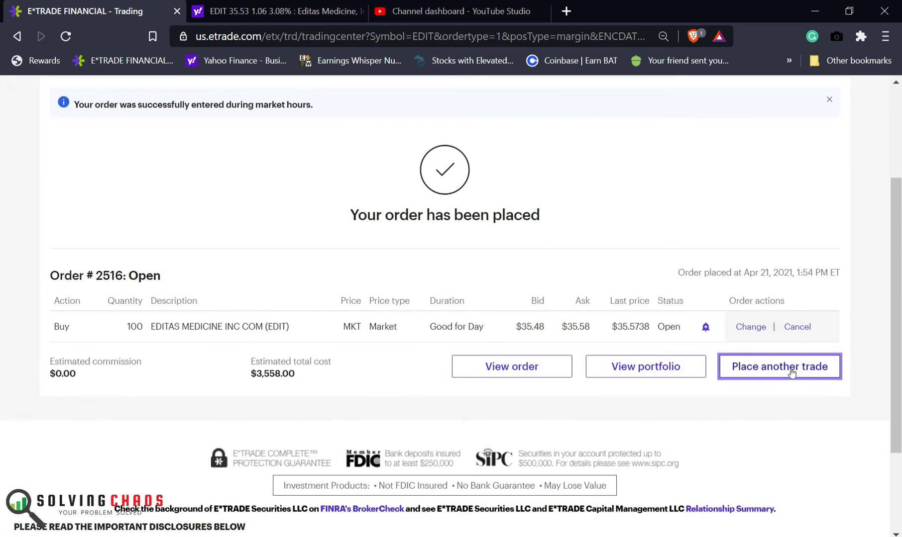
click(779, 366)
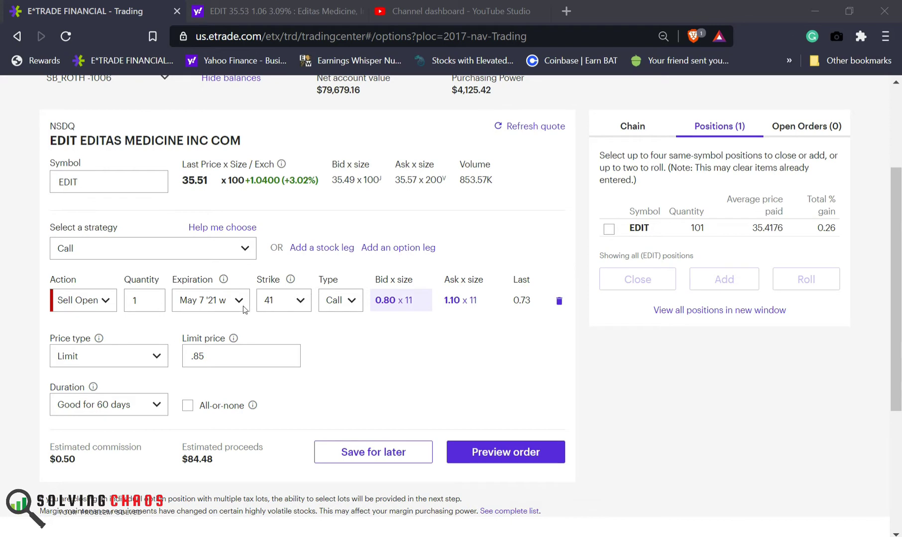
mouse_move(280, 320)
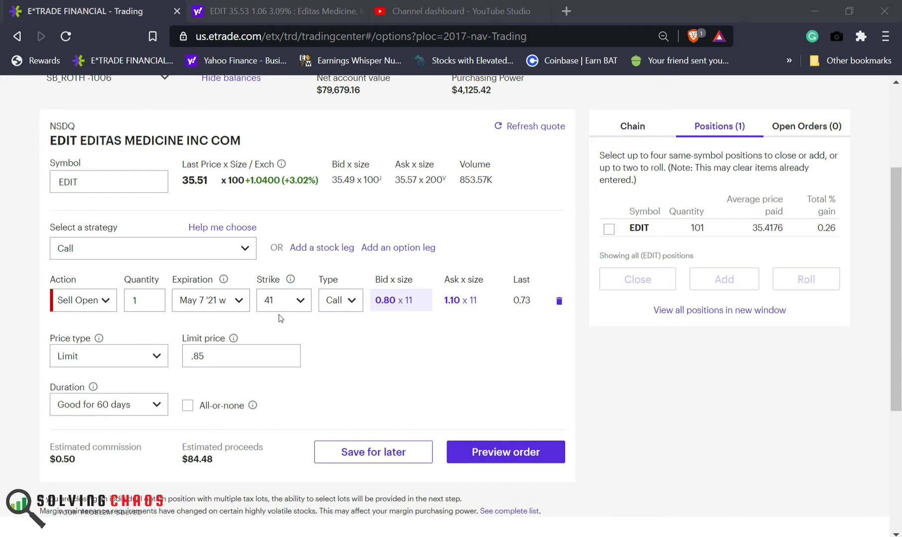
mouse_move(298, 334)
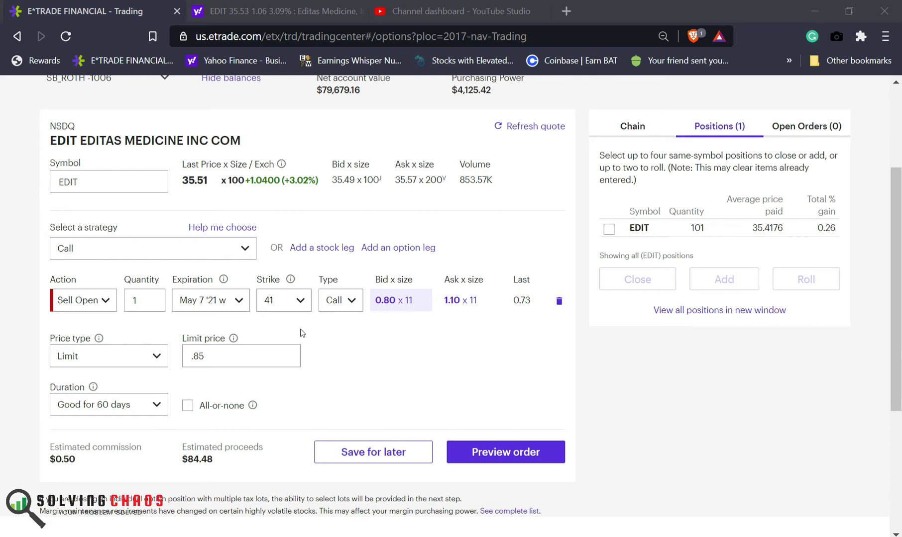
mouse_move(303, 360)
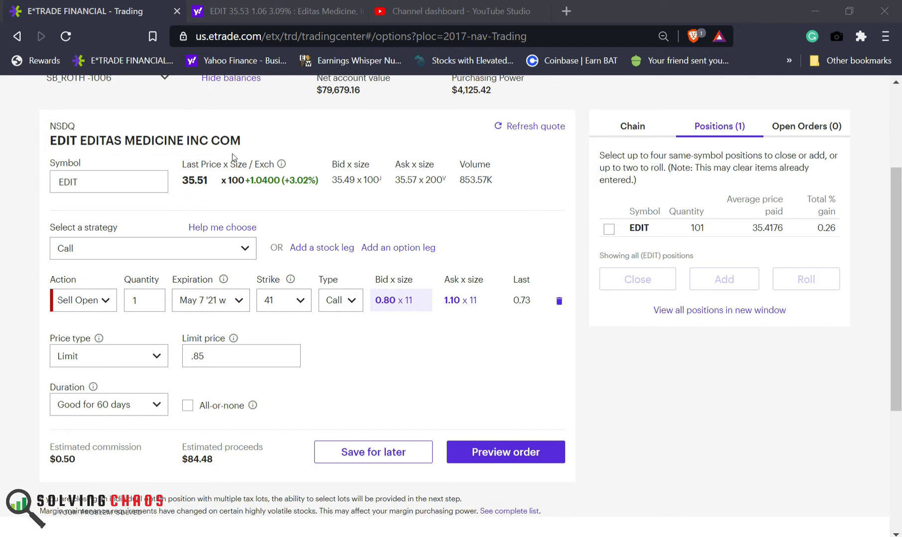
mouse_move(199, 209)
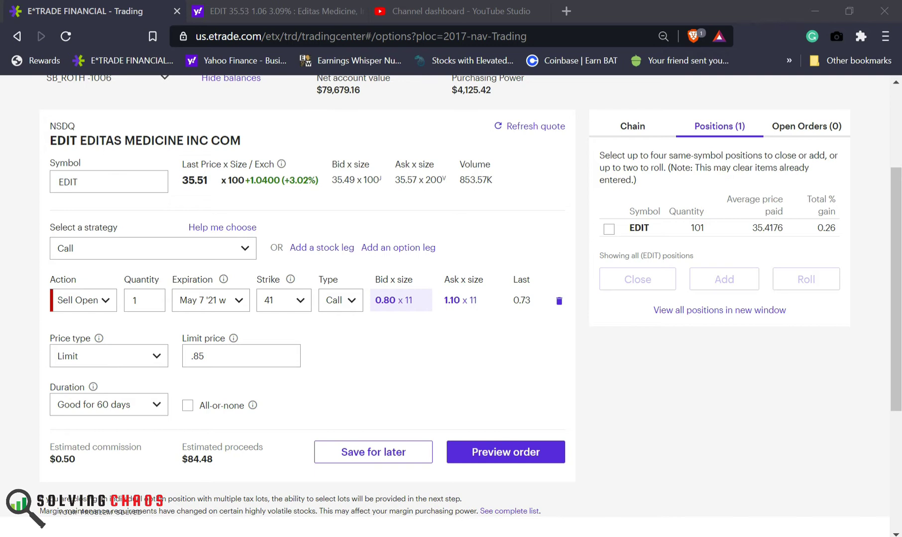
Switch to the Yahoo Finance Editas Medicine quote, leaving the $41 call sell order drafted.
click(270, 11)
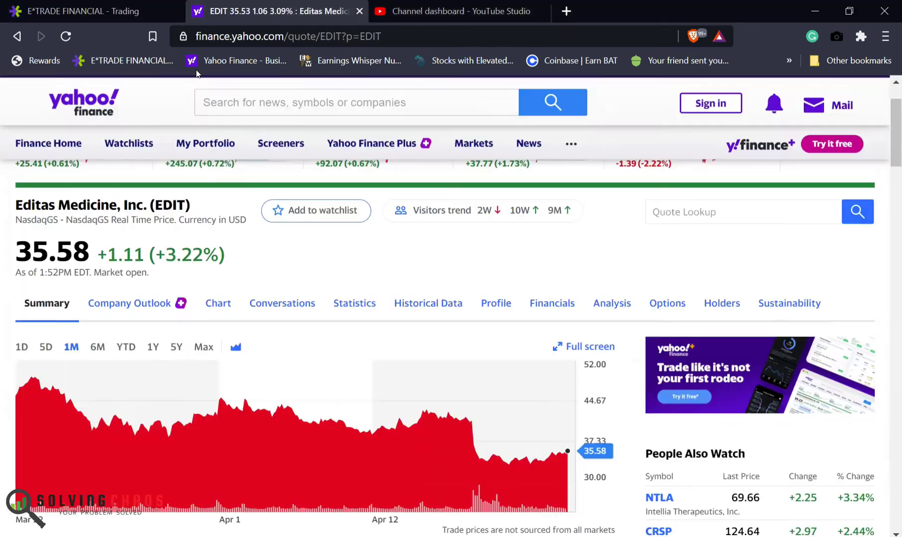
View EDIT's 1Y chart and stats, then return to the E*TRADE $41 call order.
click(152, 347)
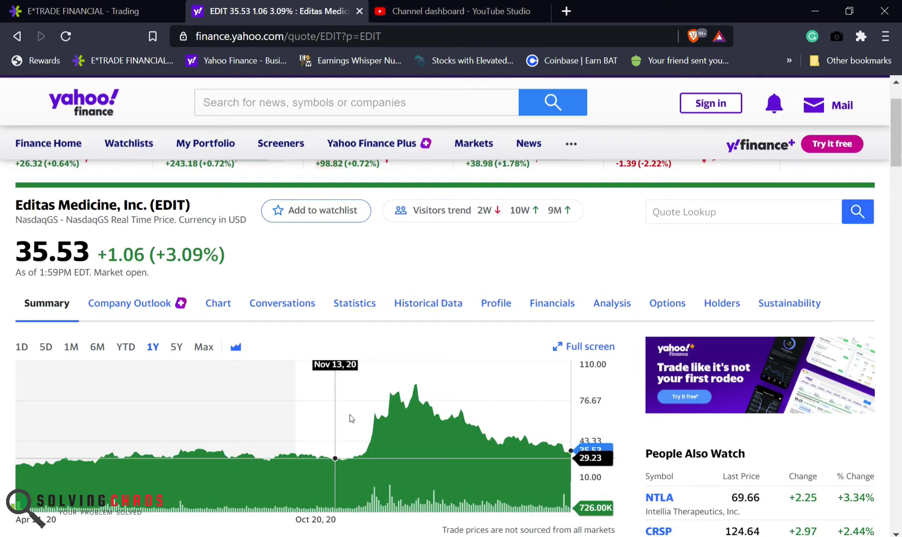
mouse_move(423, 404)
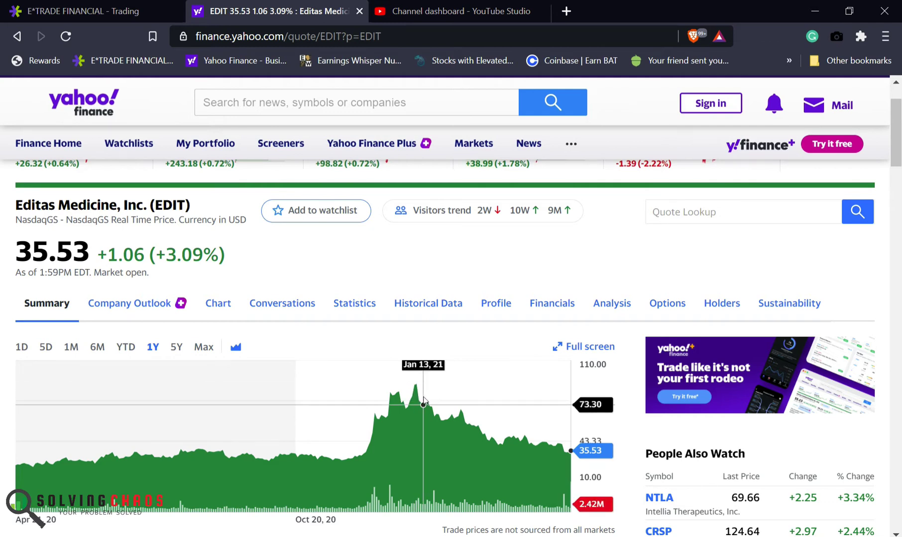
scroll(down, 3)
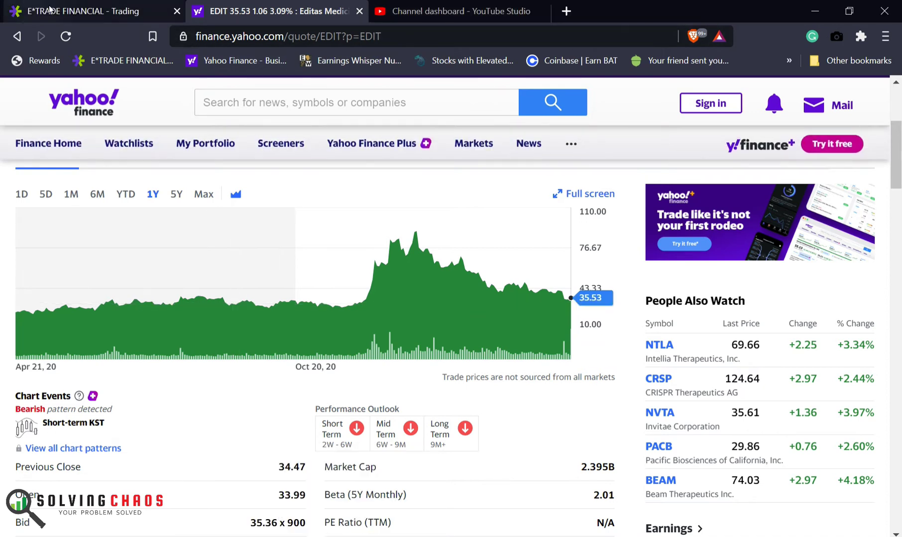
click(87, 11)
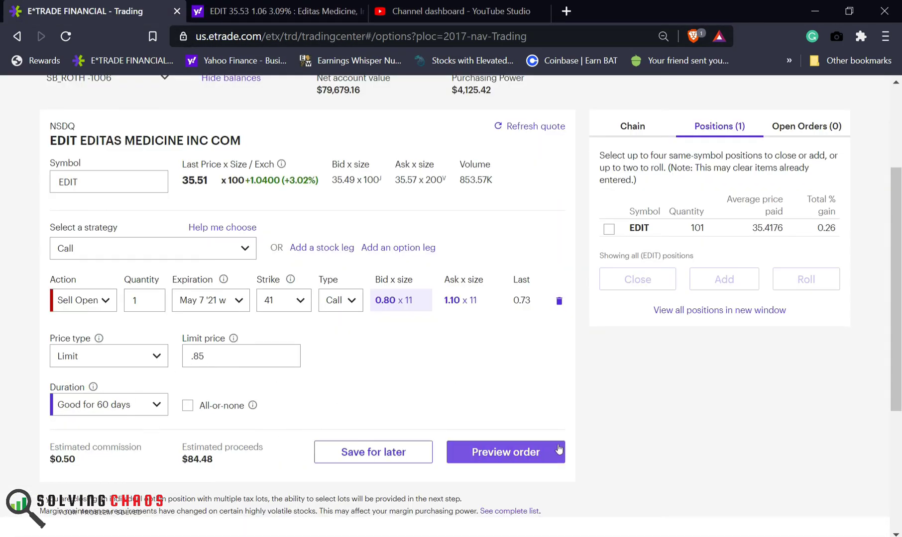
Preview and place the sell-to-open of one EDIT May 7 $41 call at $0.85, then show Open Orders.
click(504, 452)
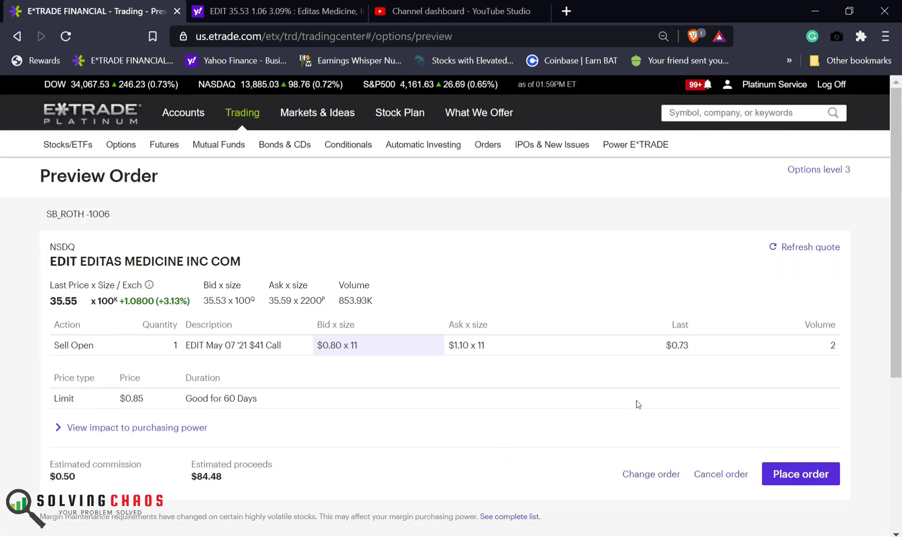
click(799, 474)
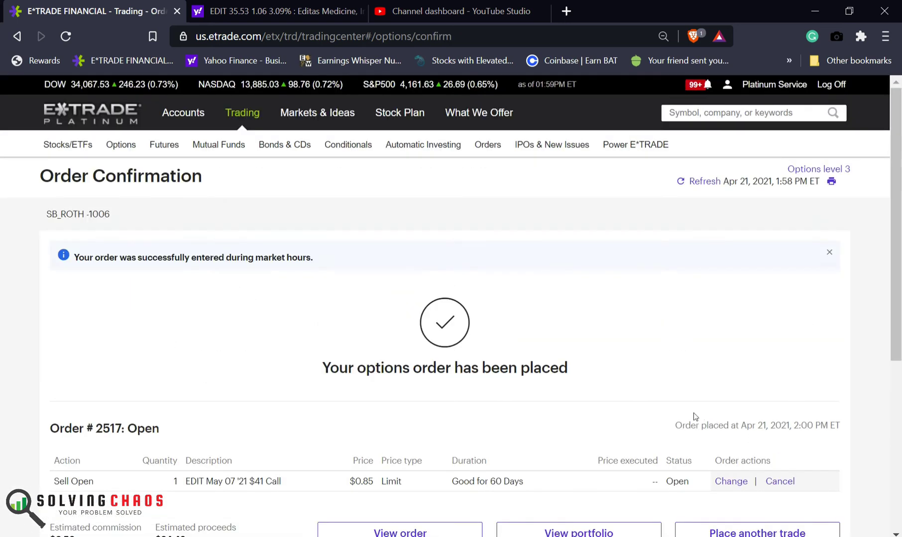
click(756, 533)
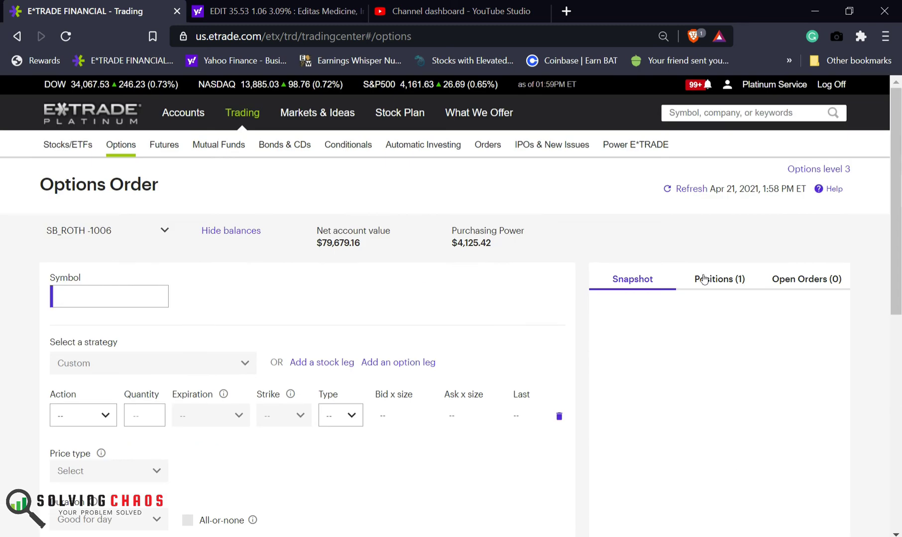
click(806, 278)
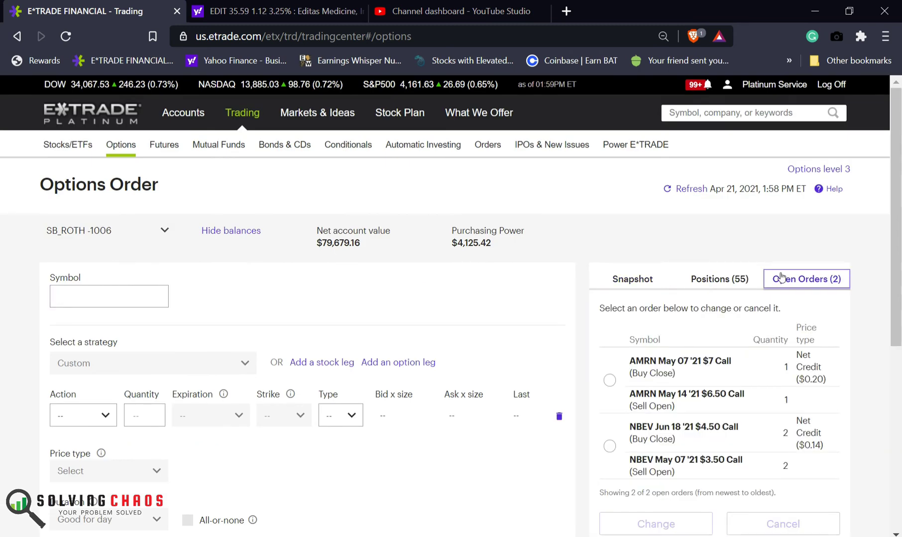
Check the alerts bell for the EDIT call filled at $0.85 and 100 shares bought at $35.53.
click(697, 85)
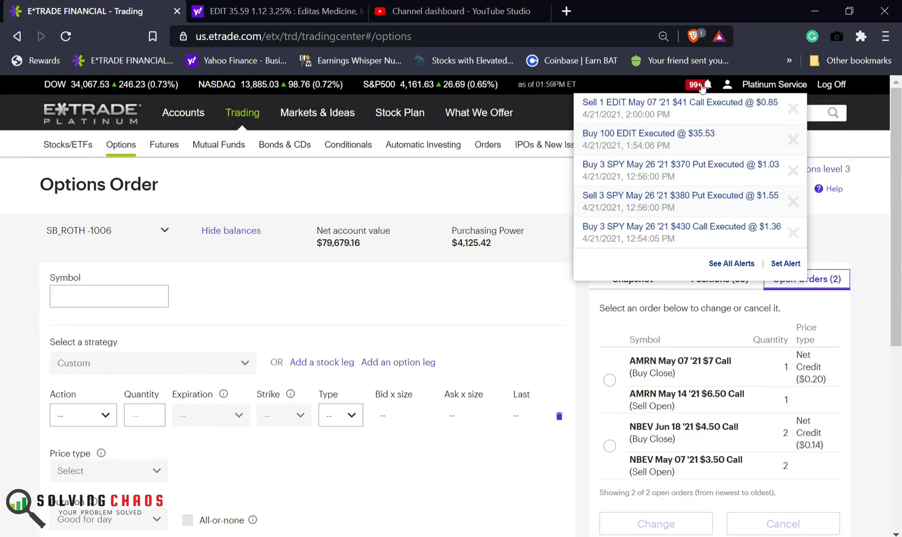
click(692, 85)
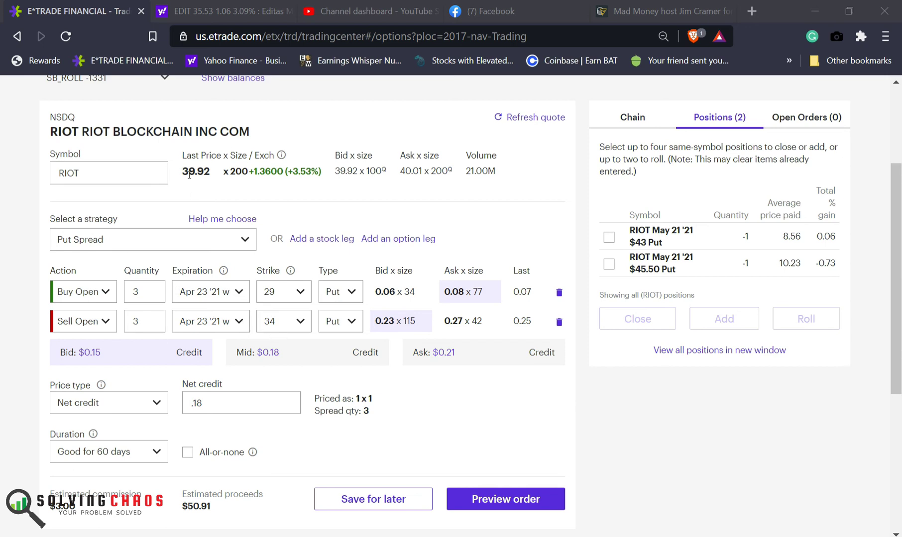
mouse_move(201, 187)
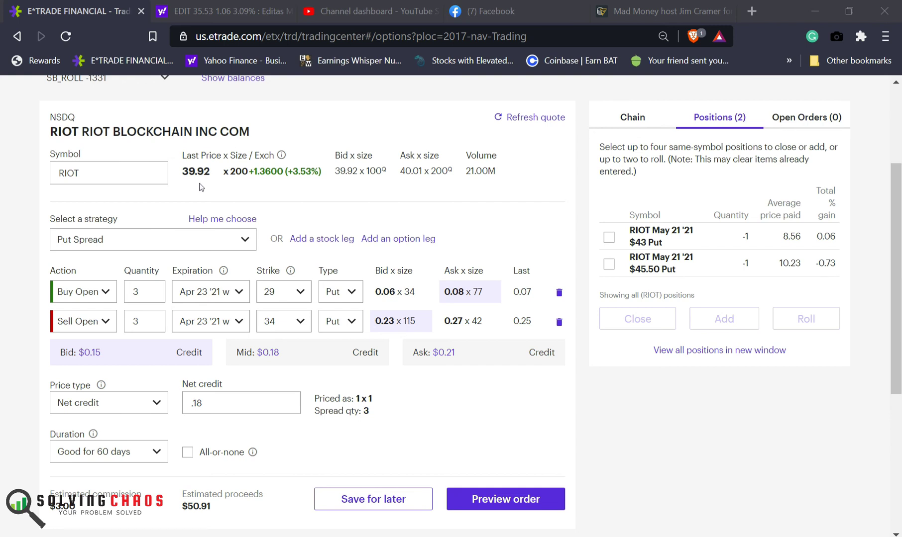
mouse_move(236, 332)
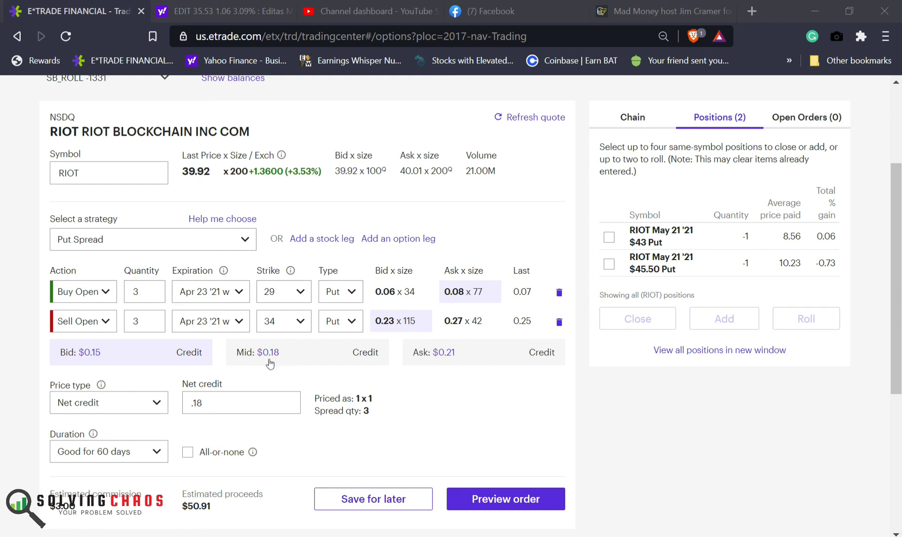
mouse_move(157, 384)
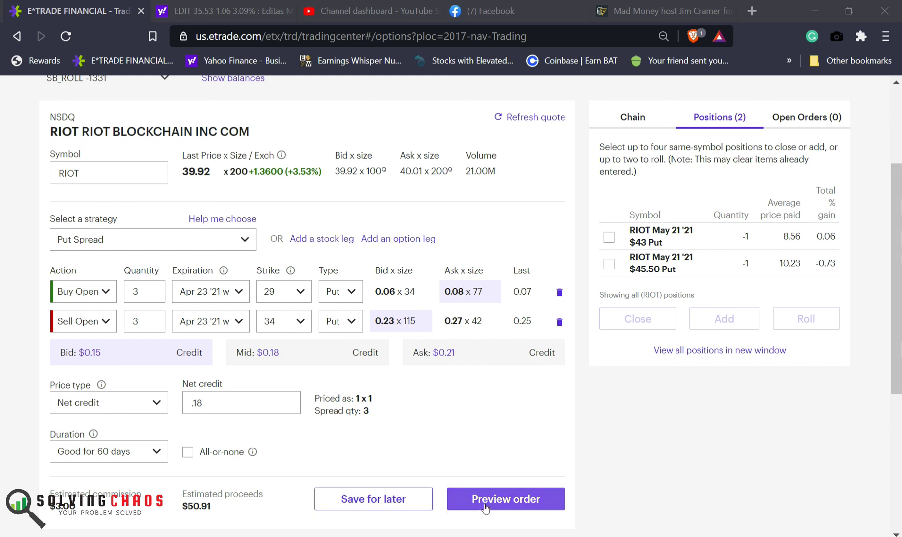
mouse_move(727, 293)
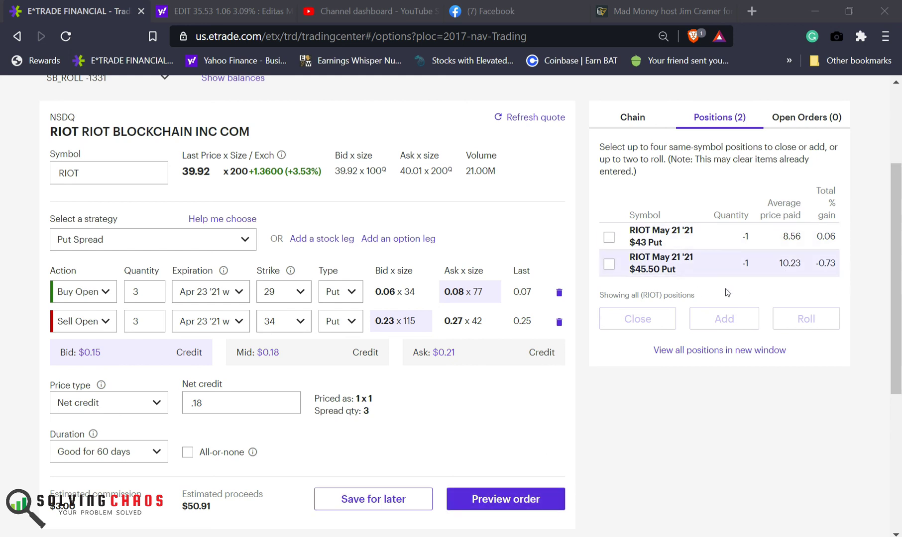
mouse_move(722, 276)
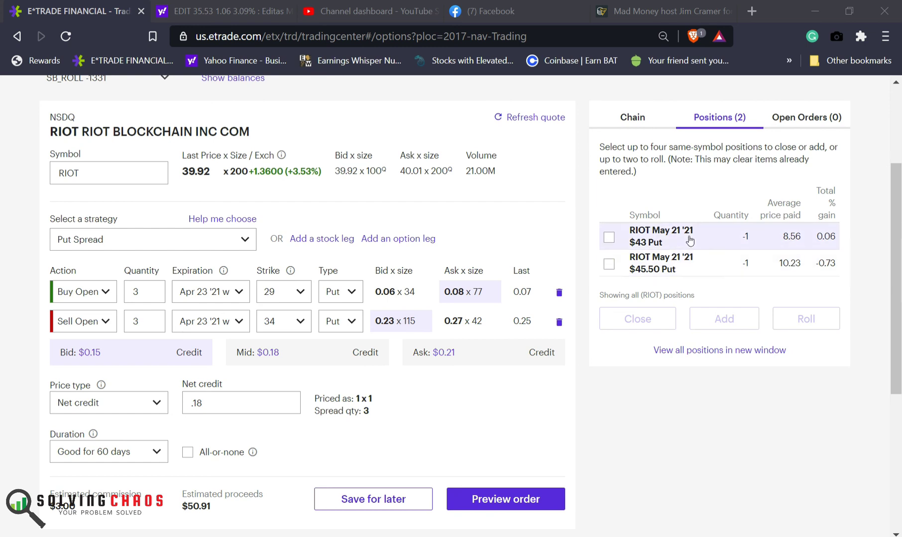
mouse_move(700, 262)
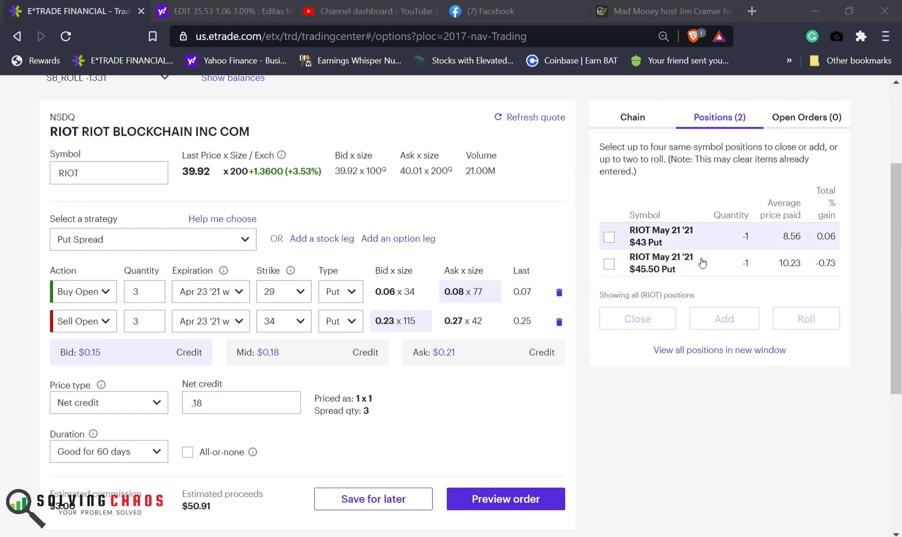